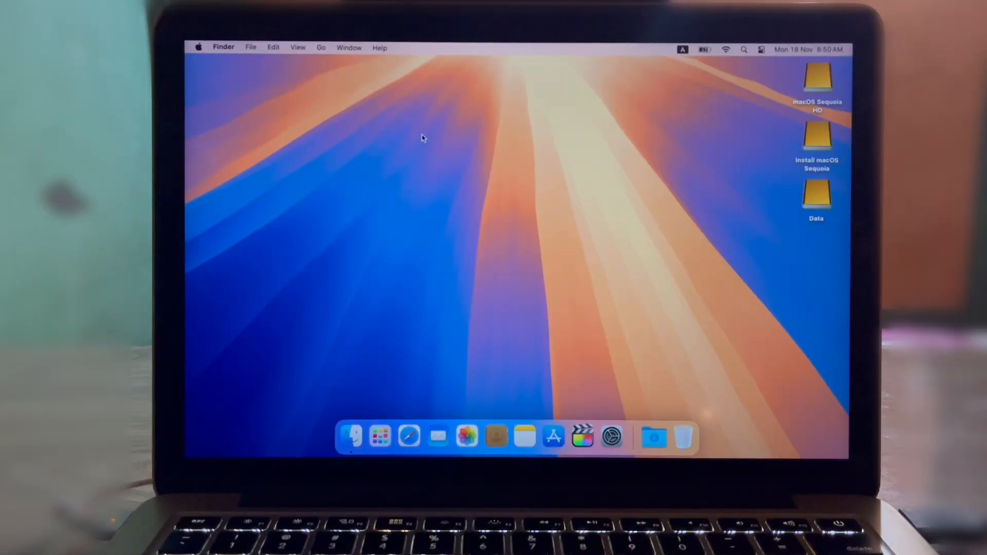
Review the Sequoia 15.0.1 specs in About This Mac, then show Launchpad's app grid from the Dock
left_click(198, 47)
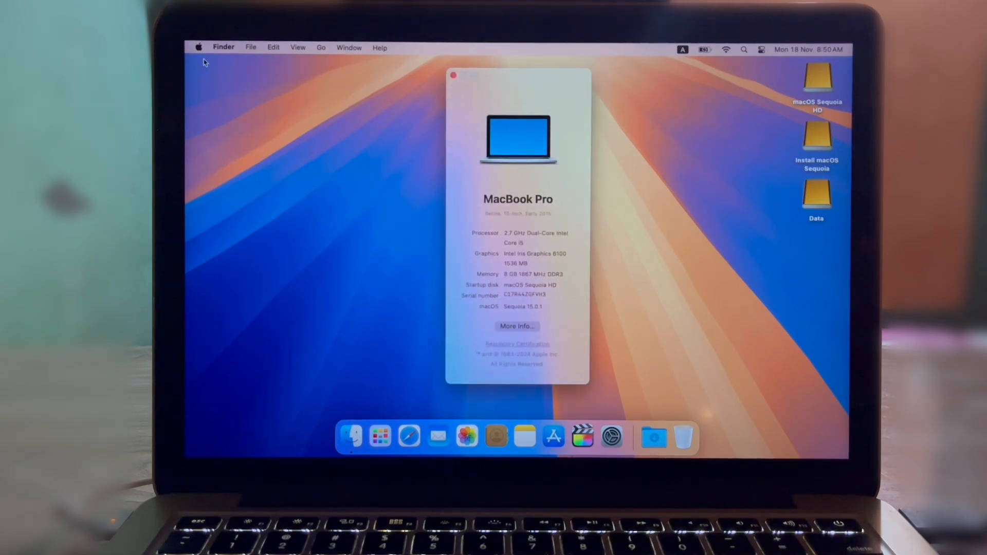
double_click(516, 213)
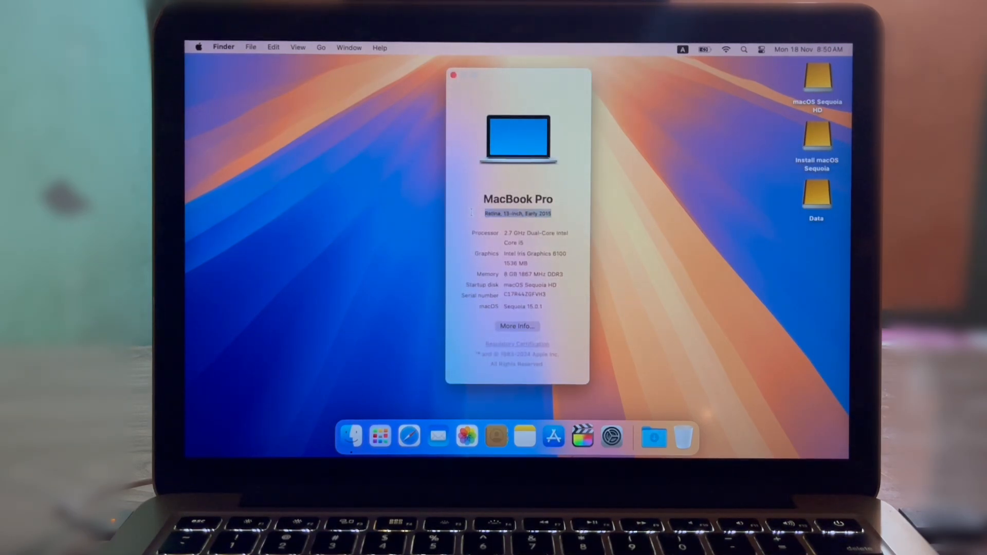
left_click(379, 436)
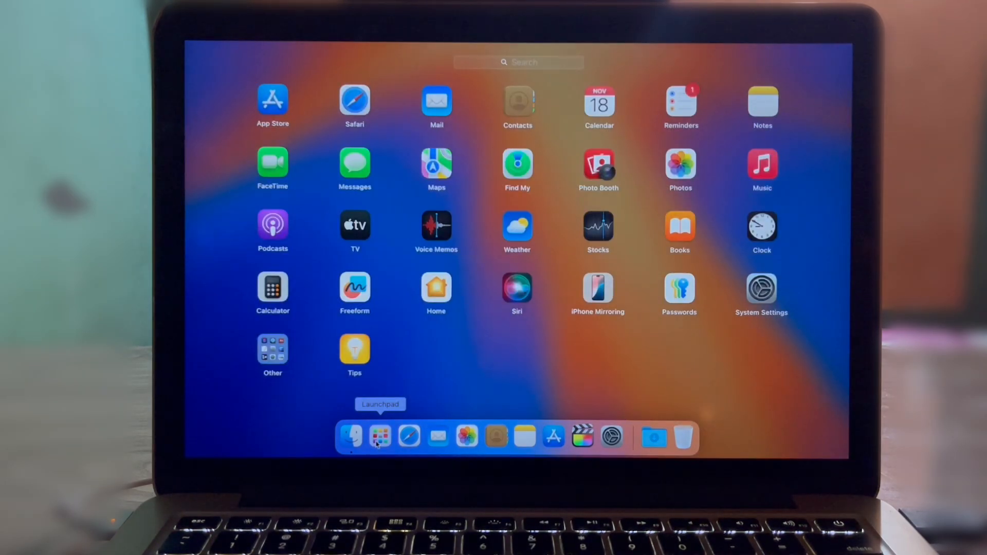